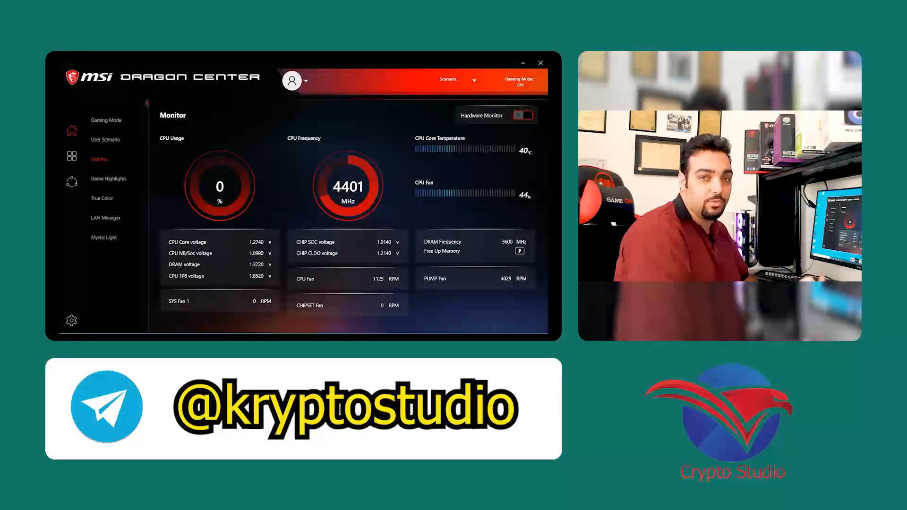
Set CPU Ratio to 44 for an adjusted CPU frequency of 4400 MHz.
click(520, 116)
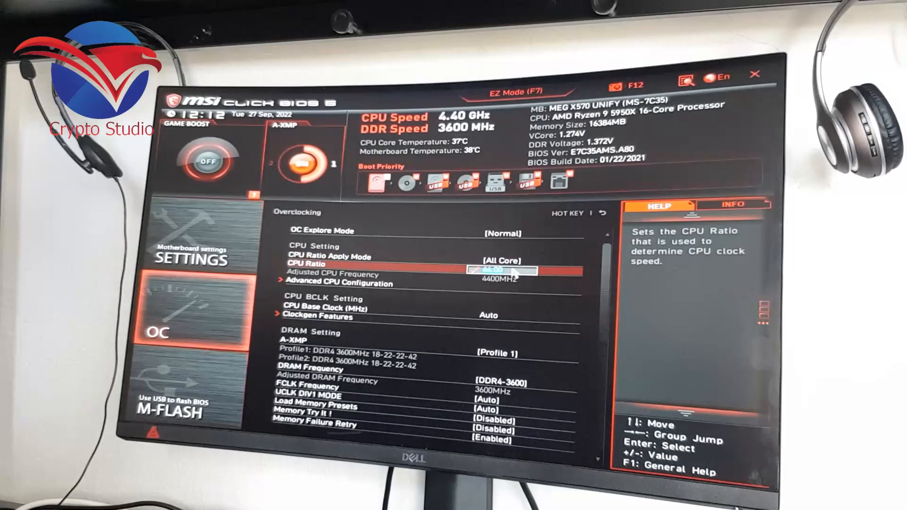
click(329, 256)
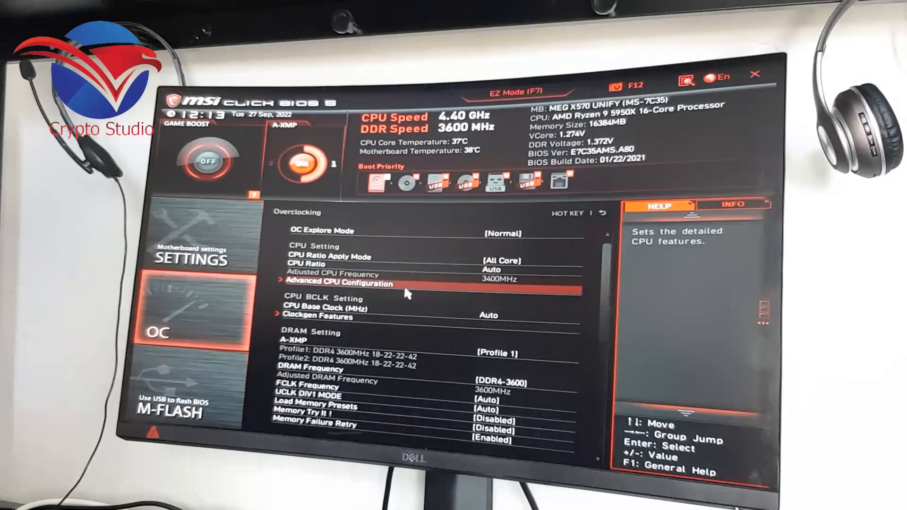
mouse_move(497, 288)
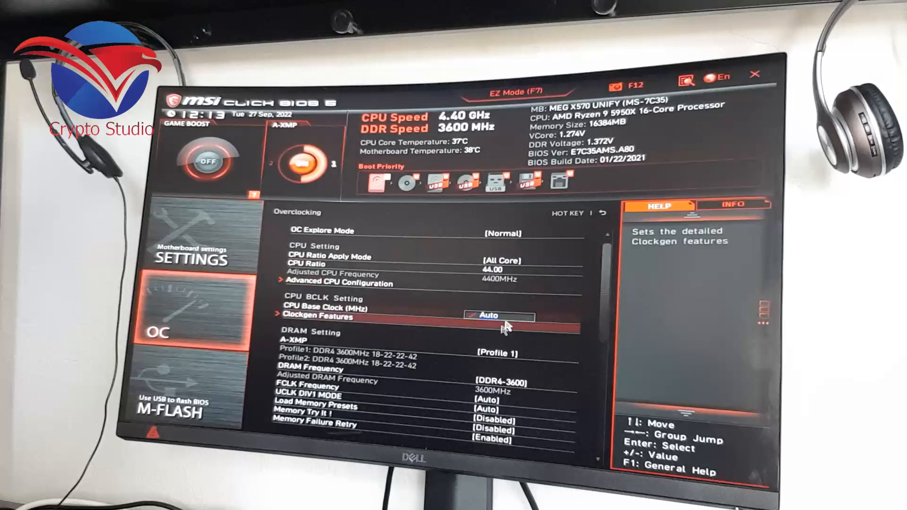
click(497, 263)
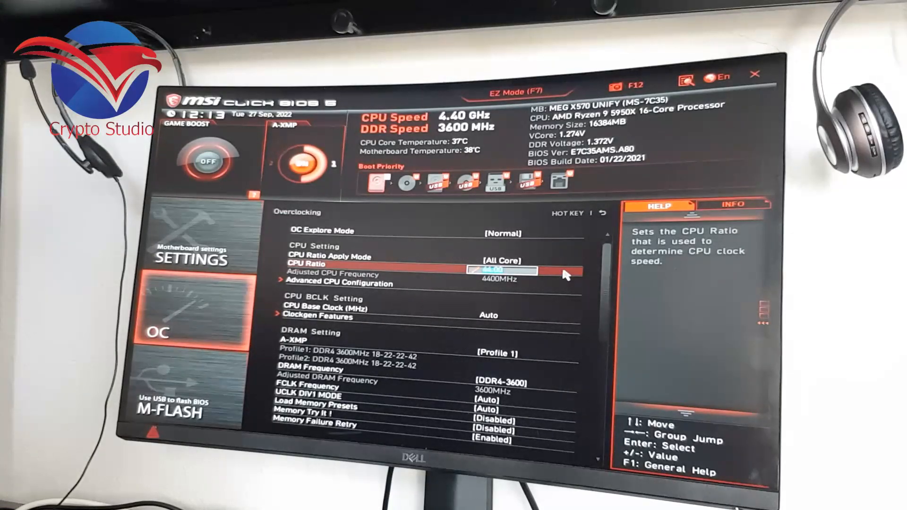
mouse_move(514, 274)
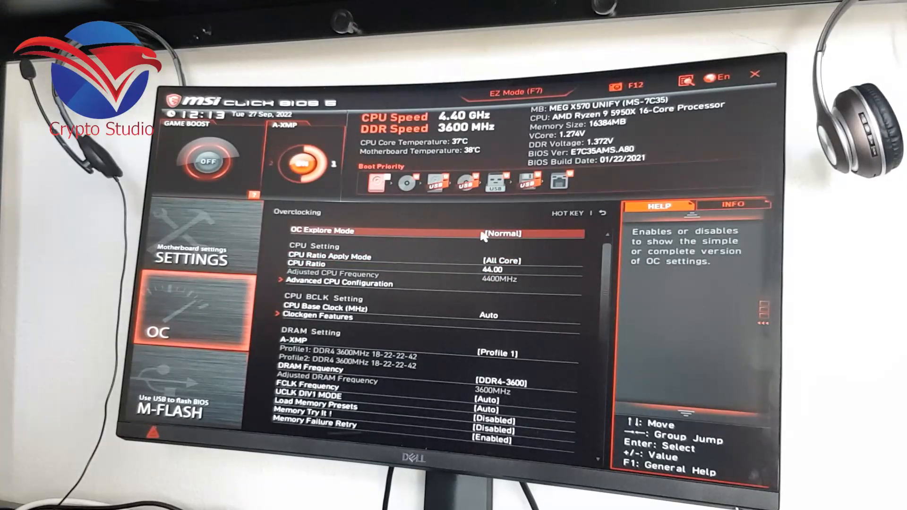
click(500, 233)
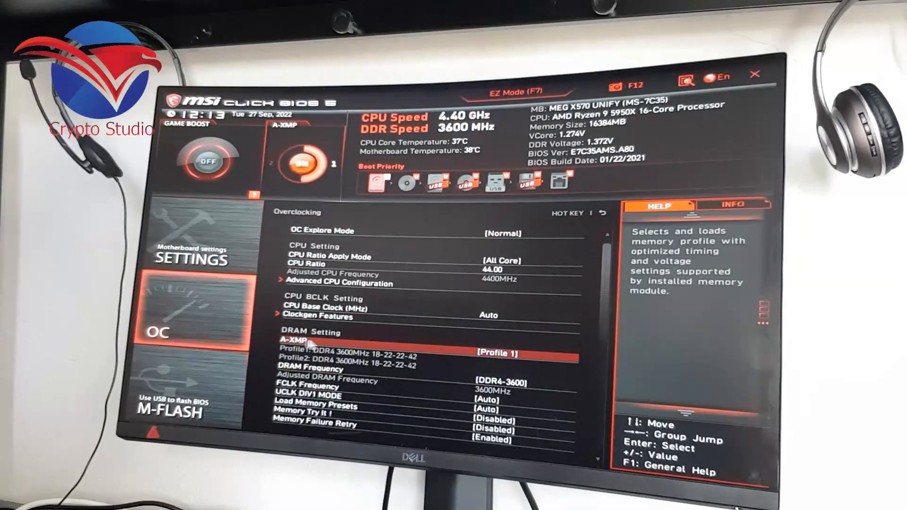
mouse_move(514, 355)
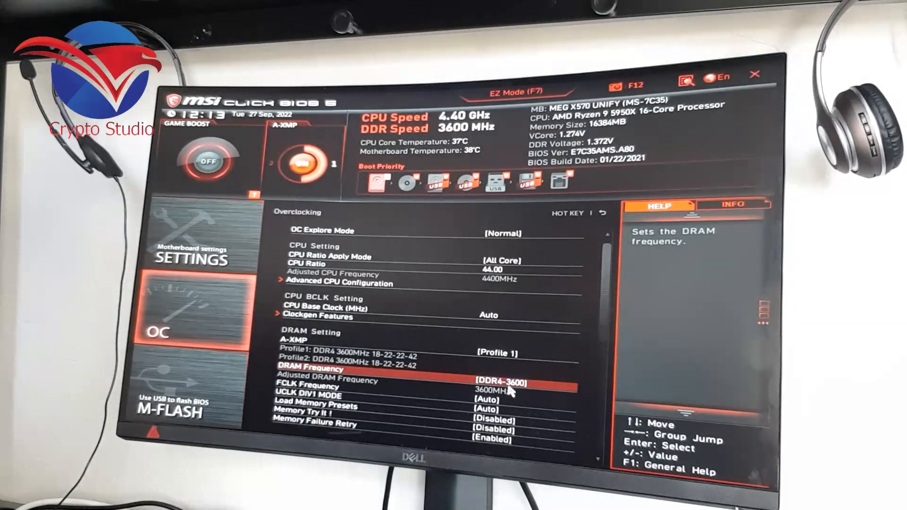
click(498, 383)
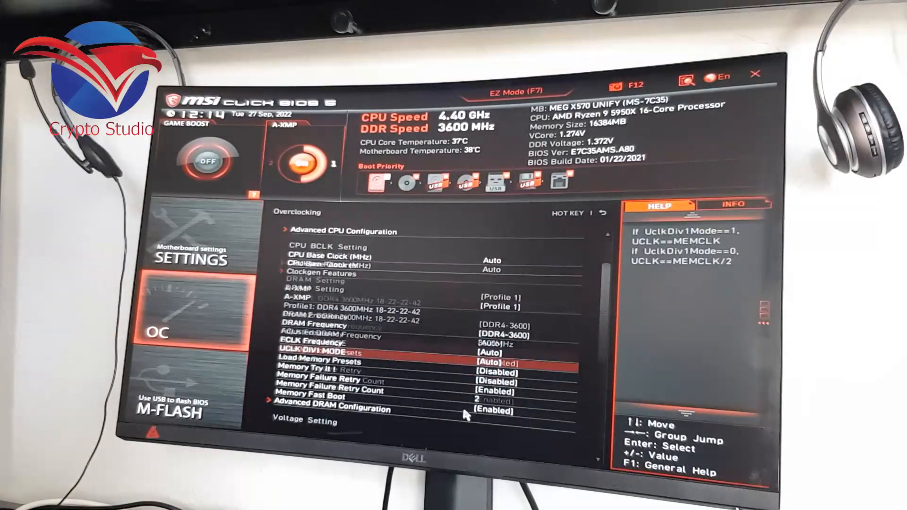
Switch CPU Core Voltage to Override Mode, targeting 1.2500 V.
scroll(down, 3)
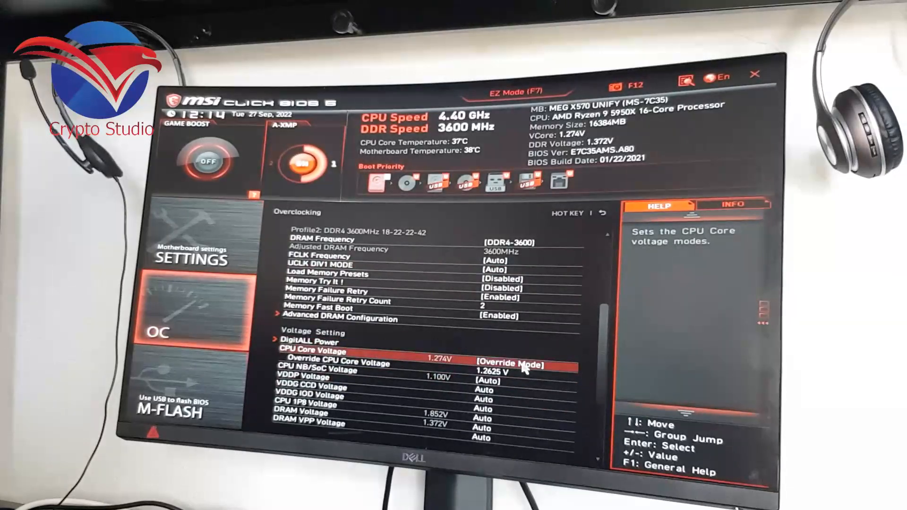
click(509, 364)
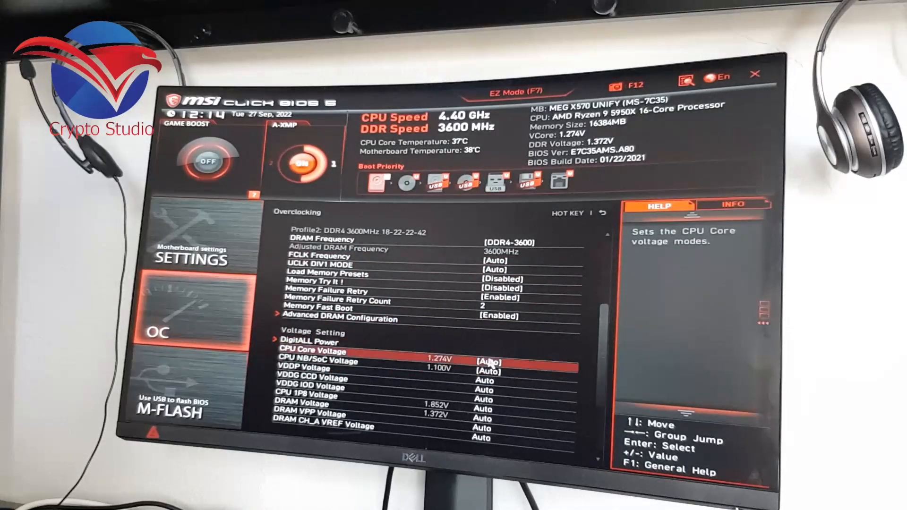
click(490, 351)
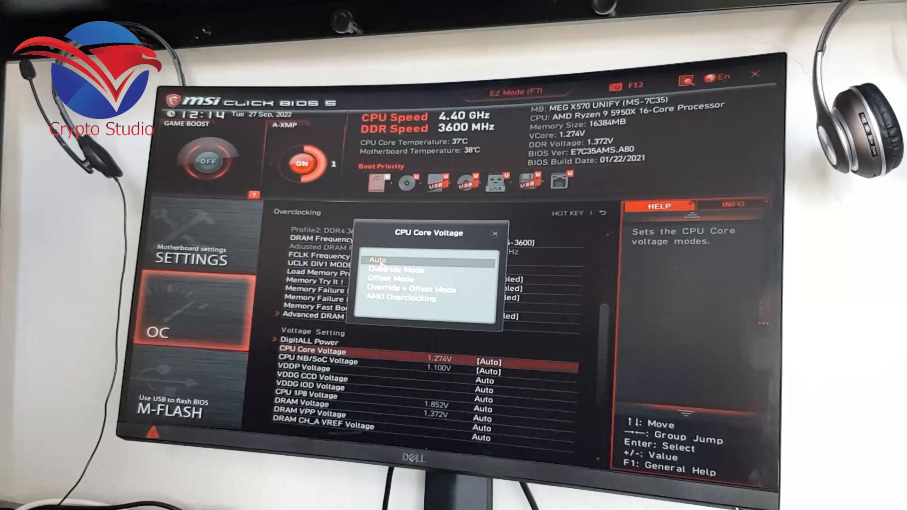
click(396, 269)
text(1.26)
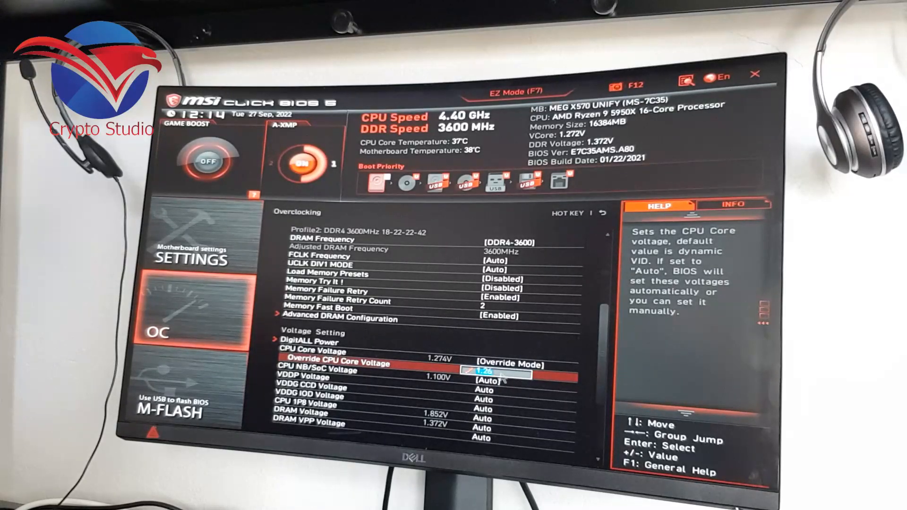
mouse_move(601, 340)
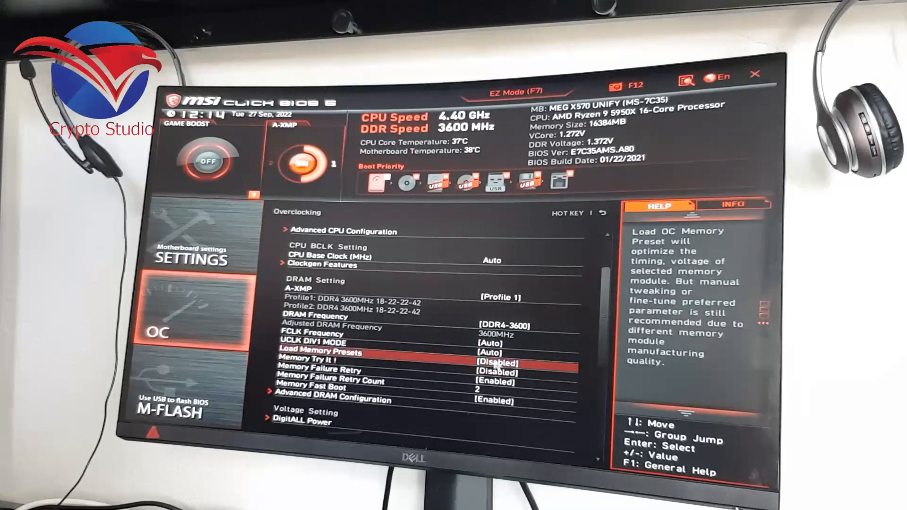
scroll(down, 3)
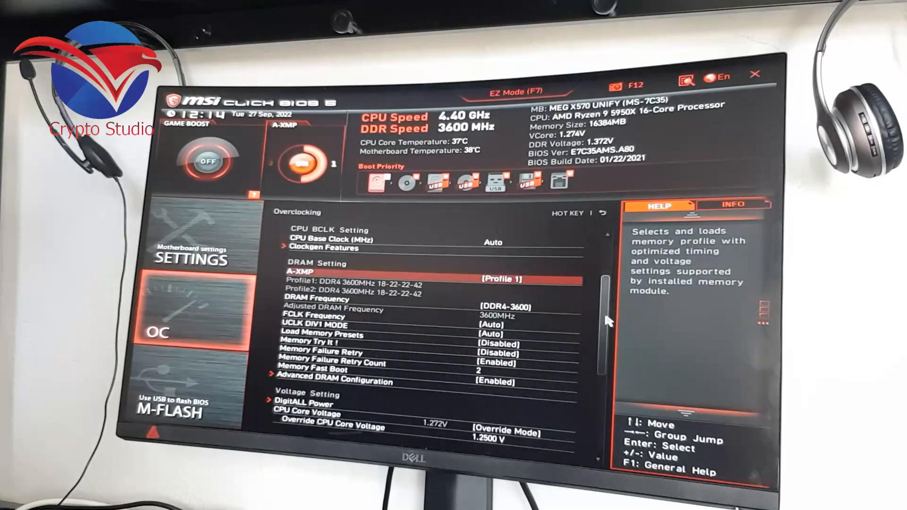
scroll(down, 3)
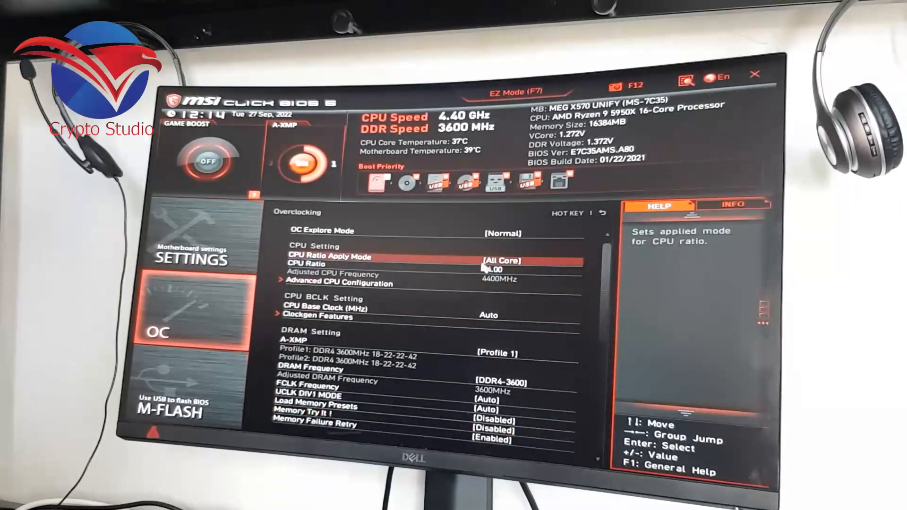
click(503, 270)
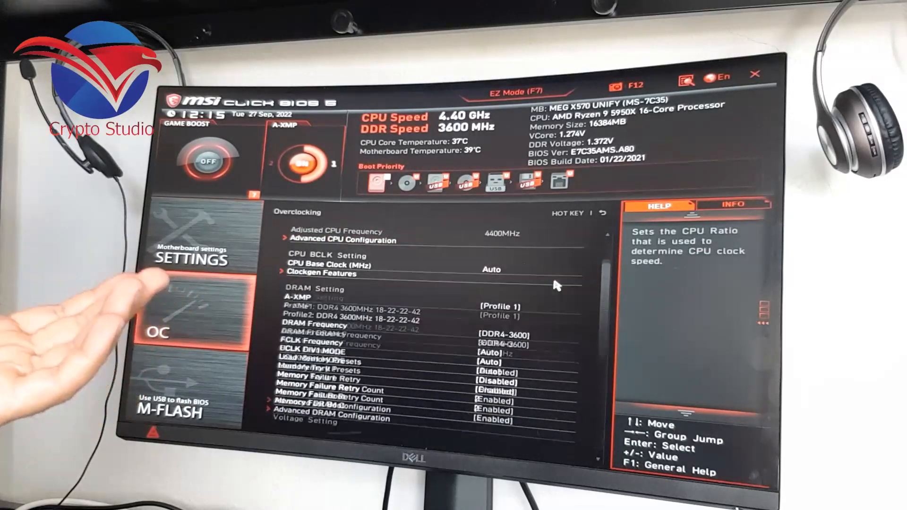
scroll(down, 3)
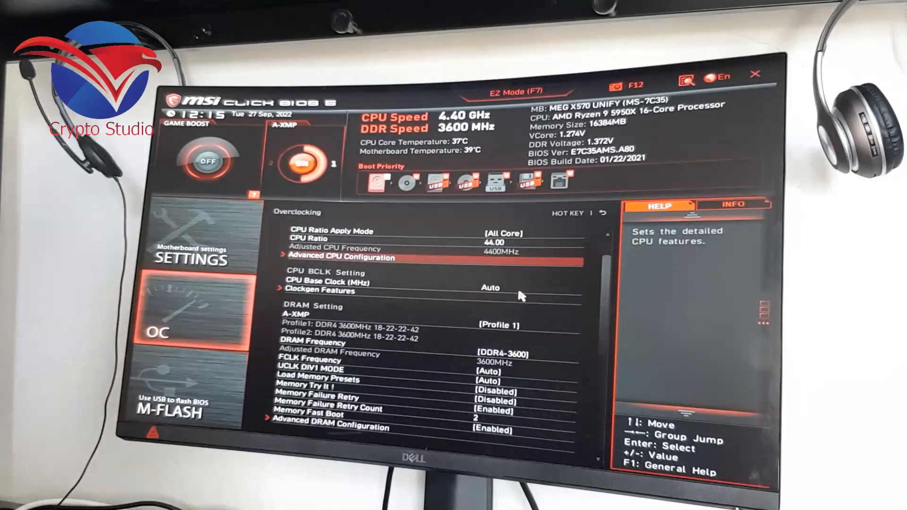
scroll(down, 3)
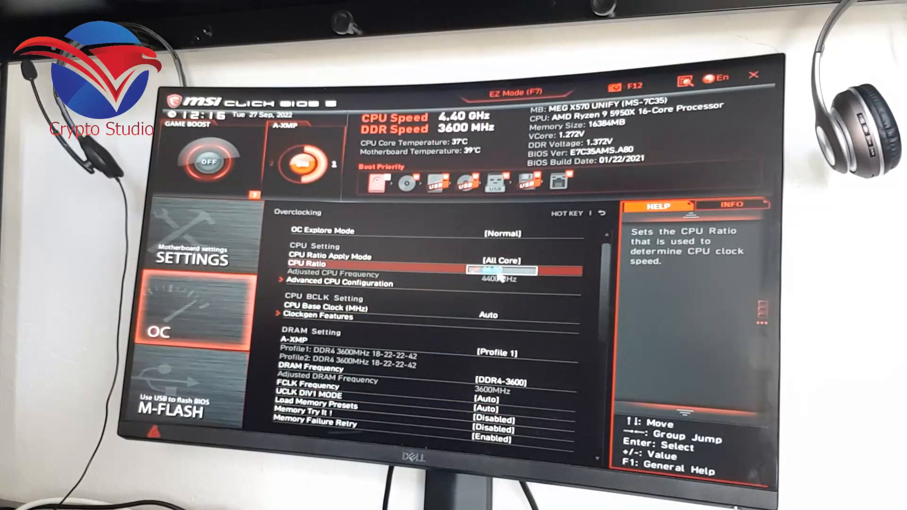
scroll(down, 3)
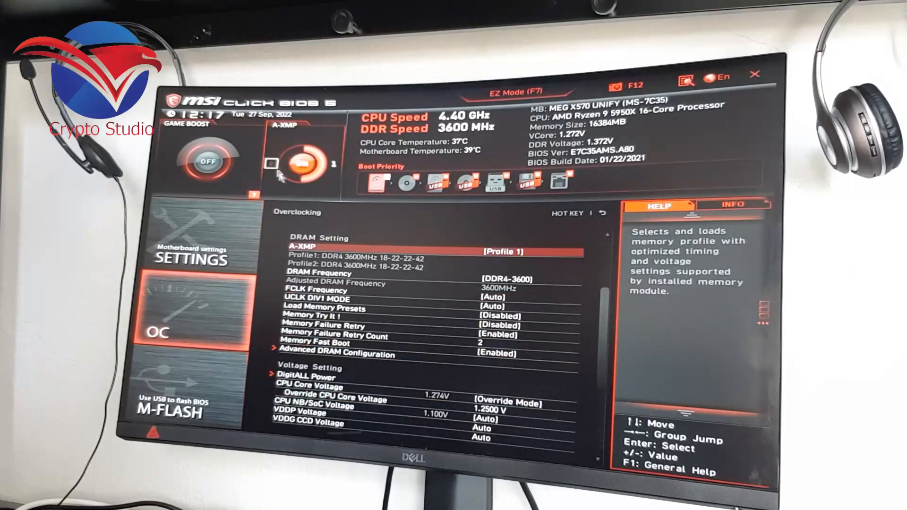
click(301, 162)
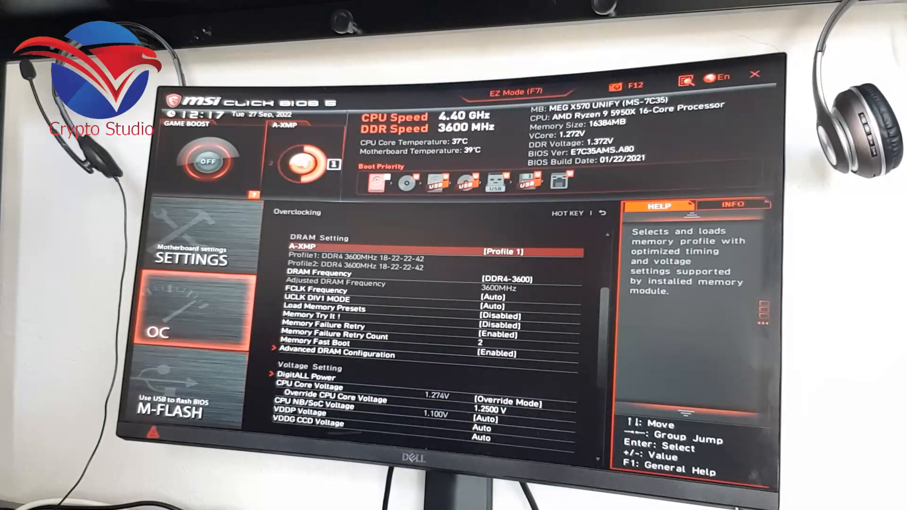